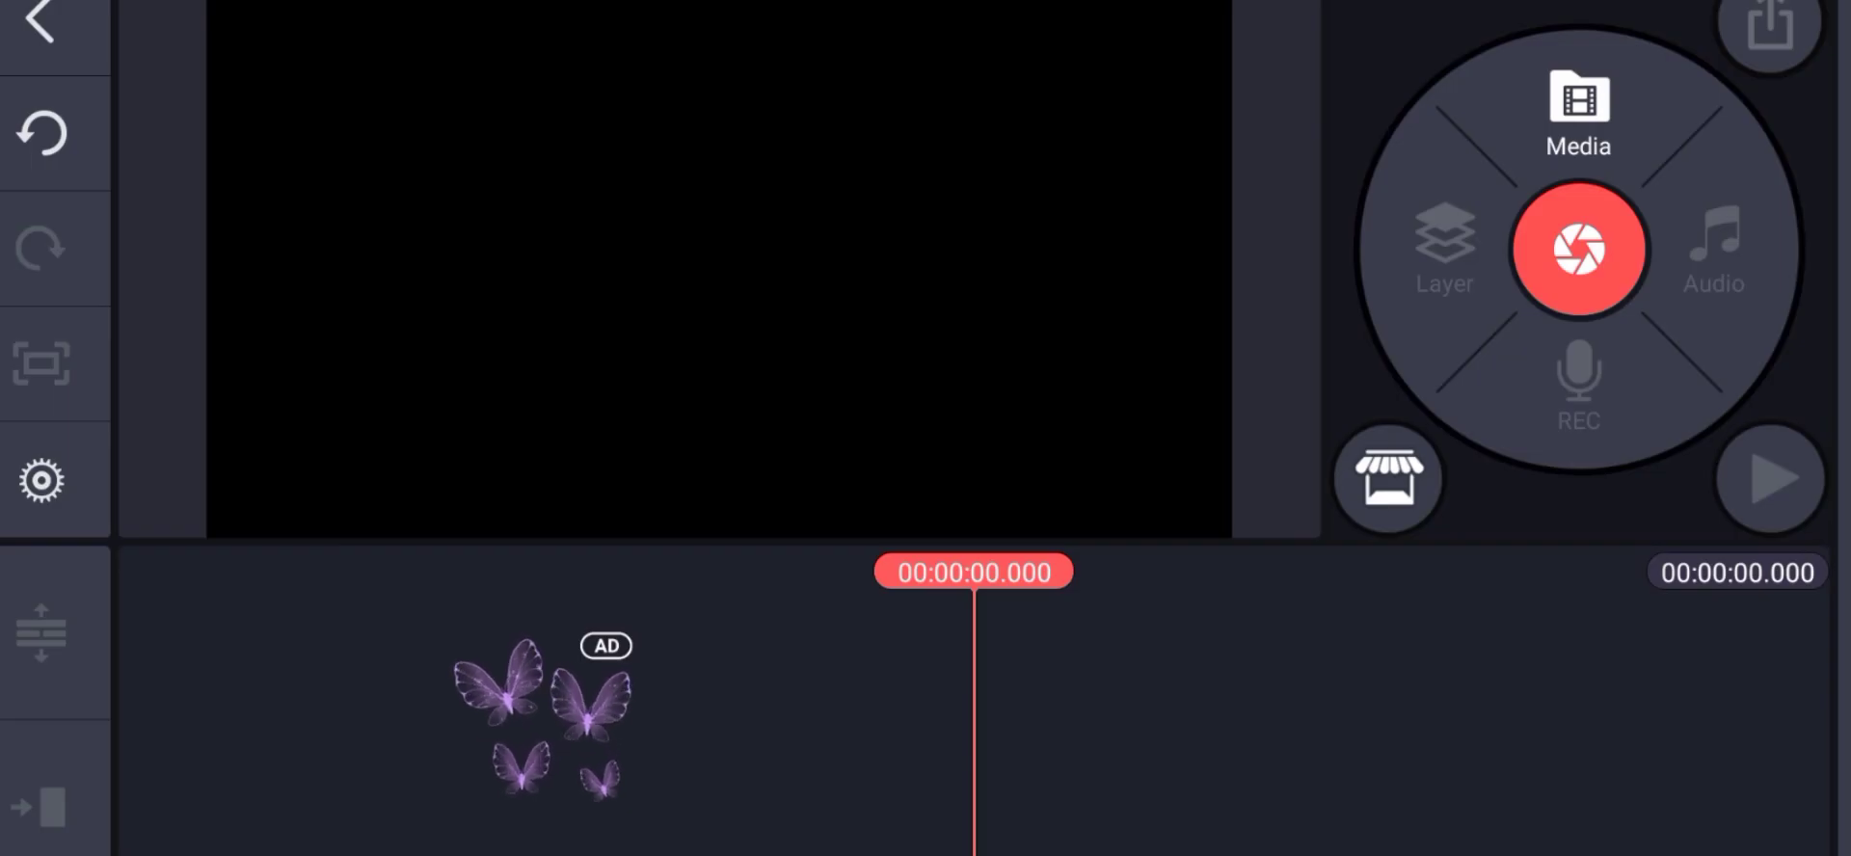
Step: Import the 20-second gameplay clip from Media onto the timeline
left_click(1581, 106)
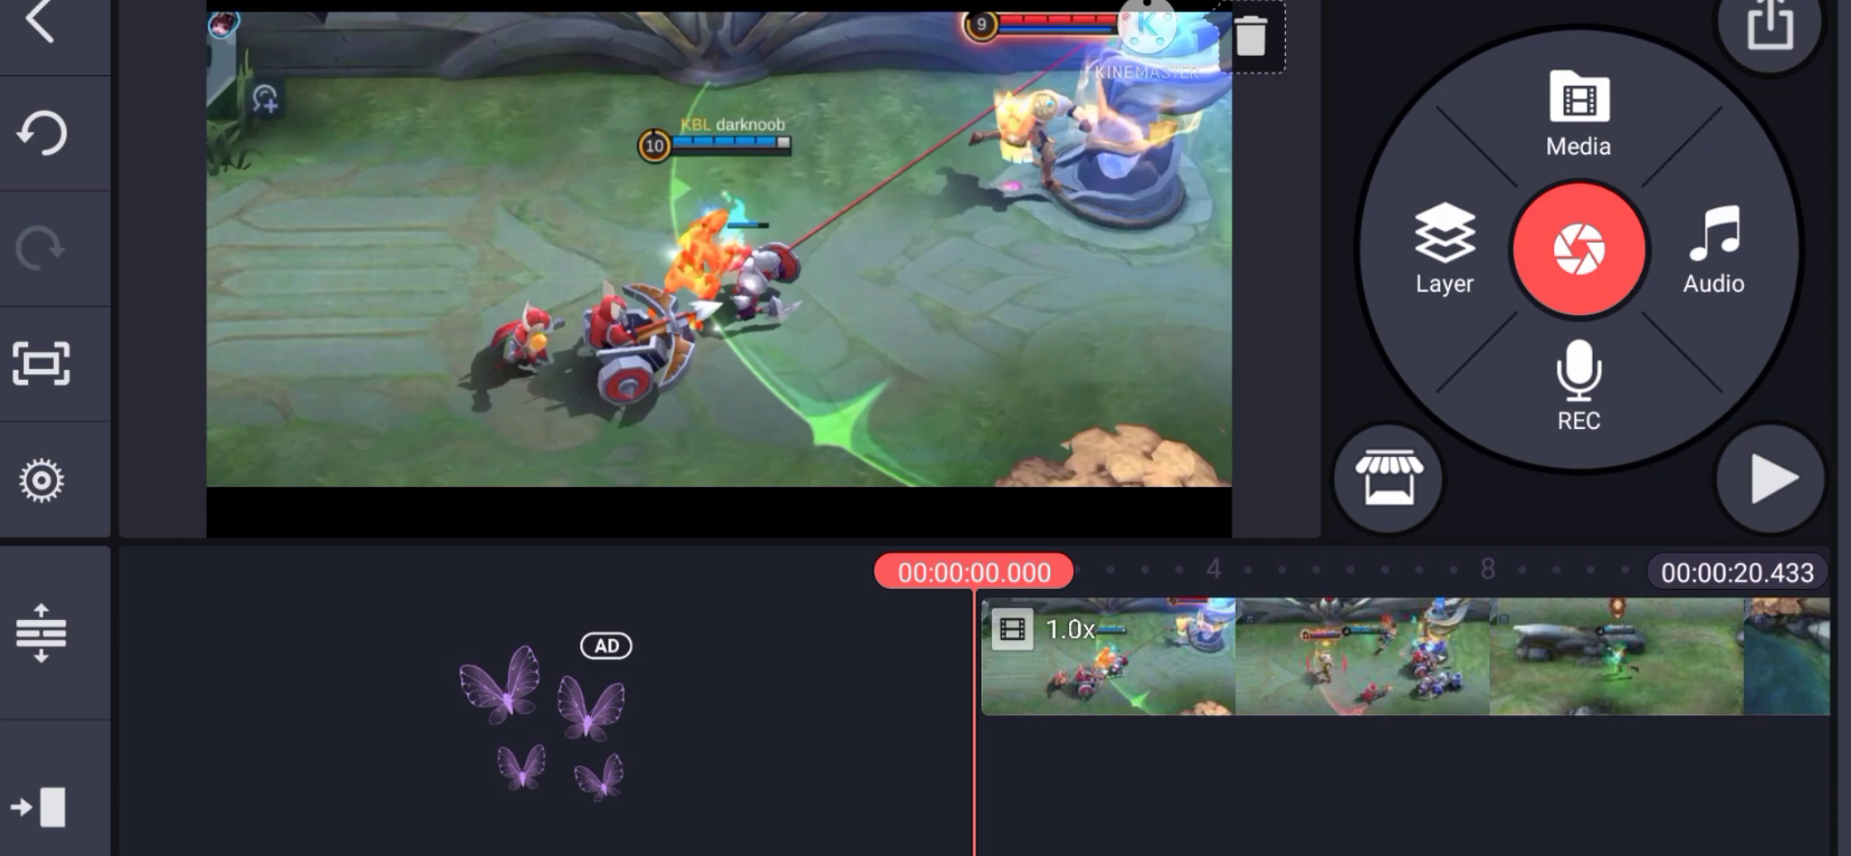
left_click(1771, 484)
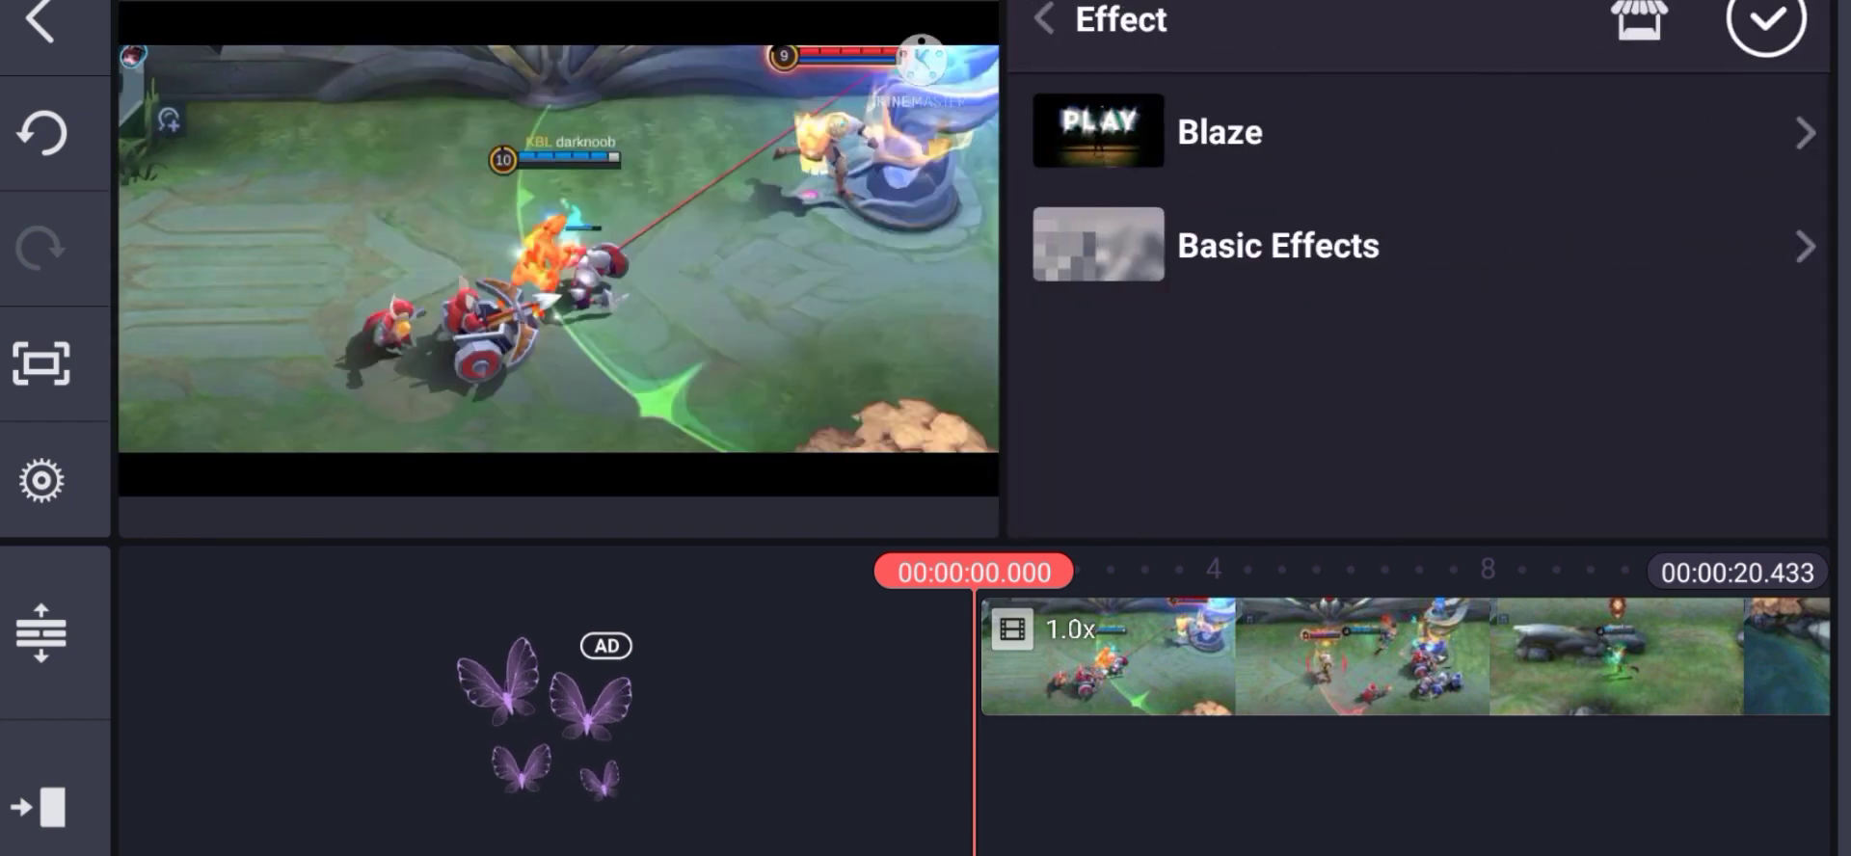
Step: Choose the Blaze effect from the Color category of the effects store
left_click(1640, 21)
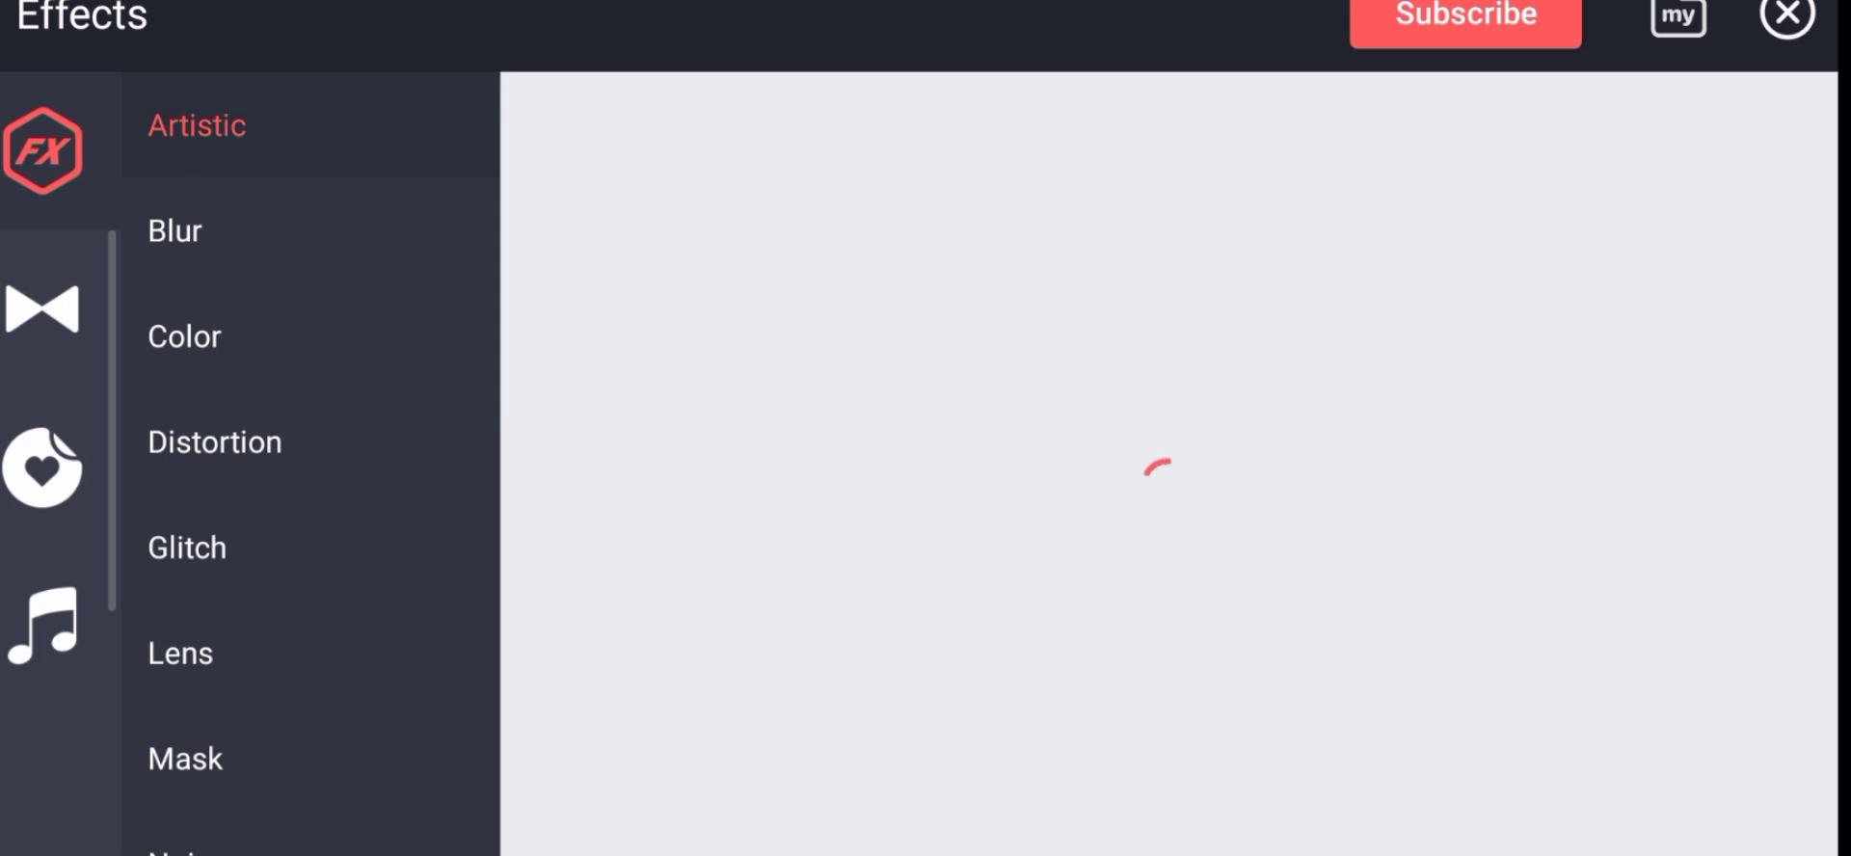
left_click(184, 336)
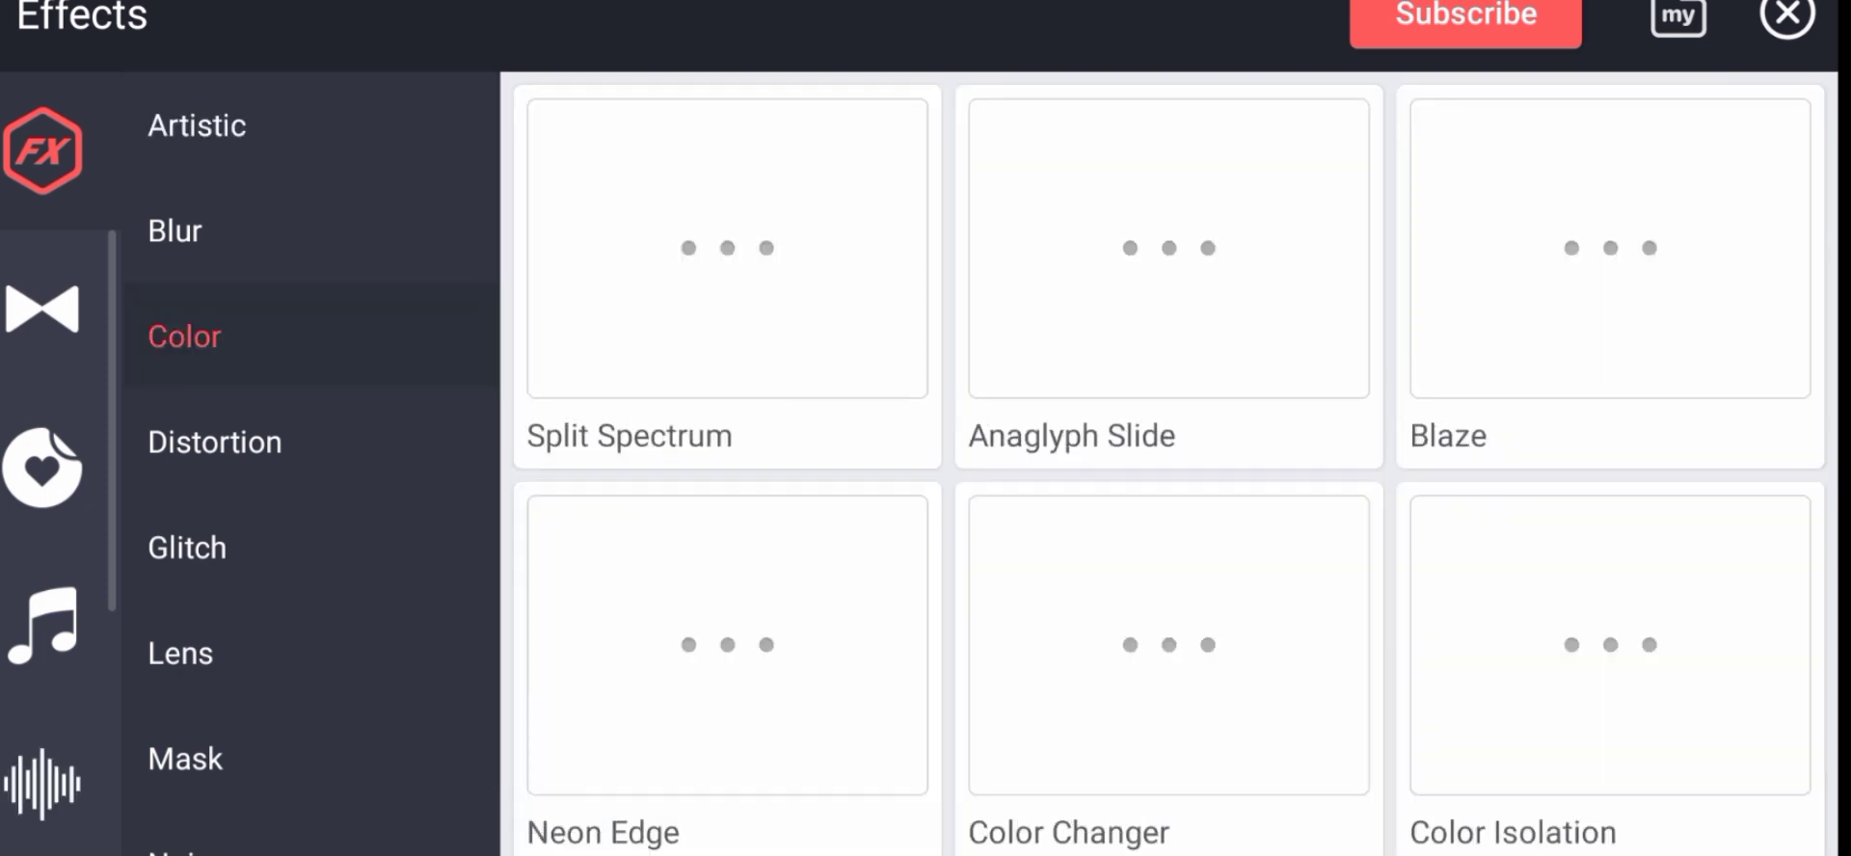
left_click(1604, 248)
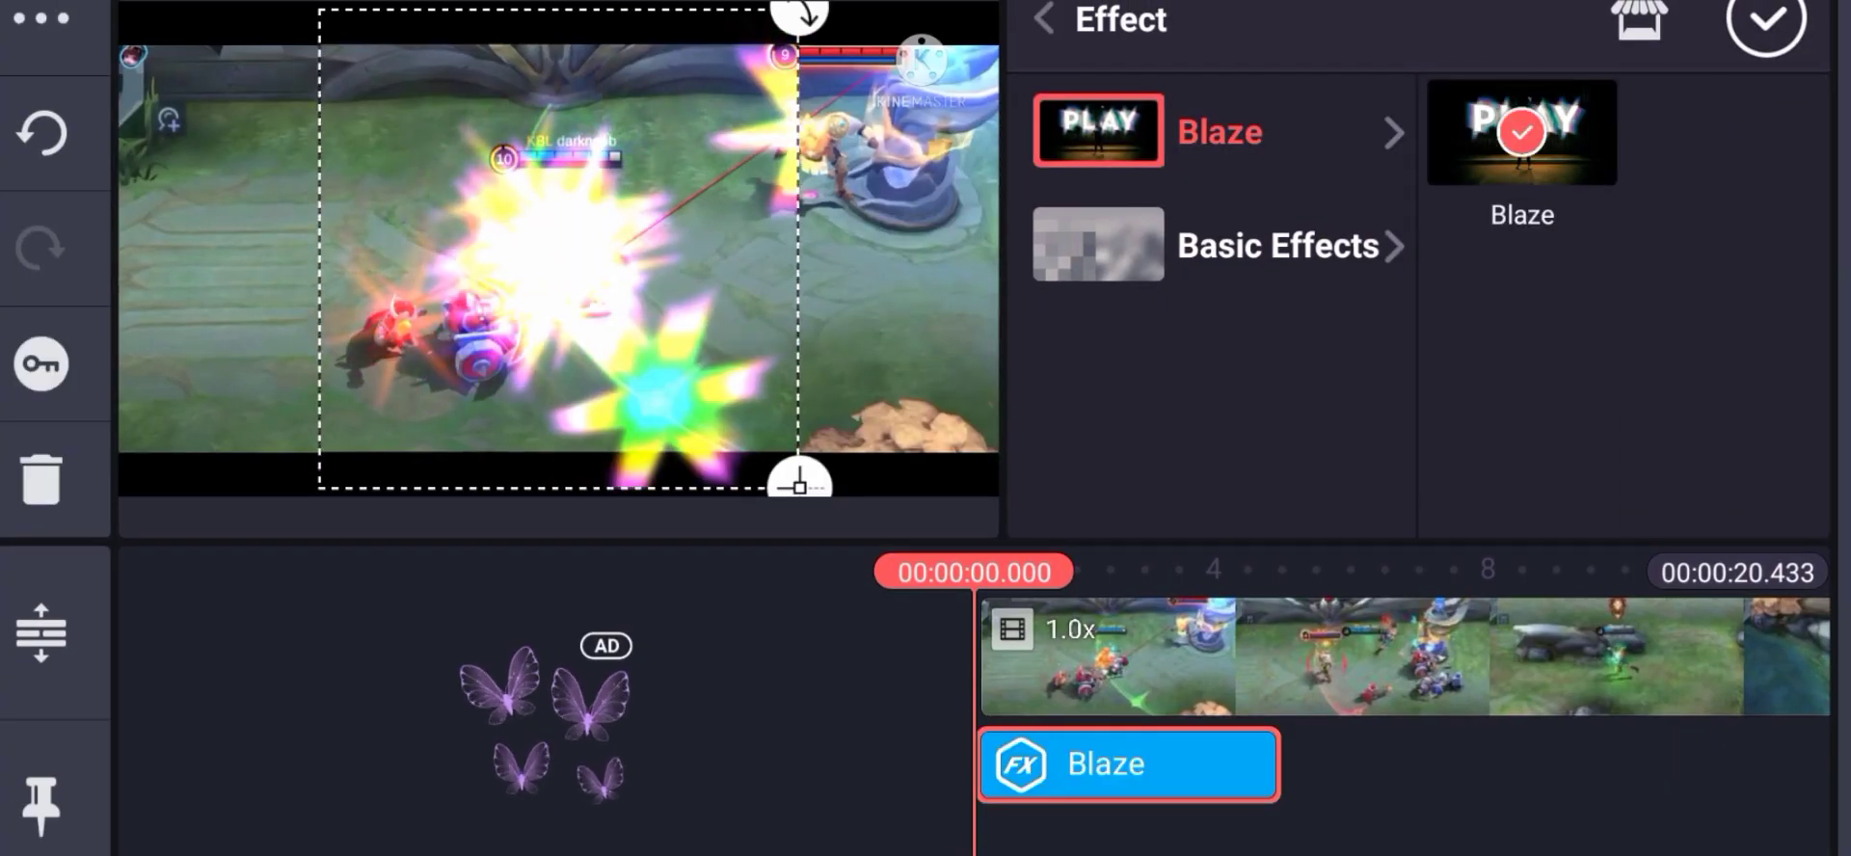
Step: Tune the Blaze effect to 9 rays, amount 54 and line strength 16
left_click(1764, 23)
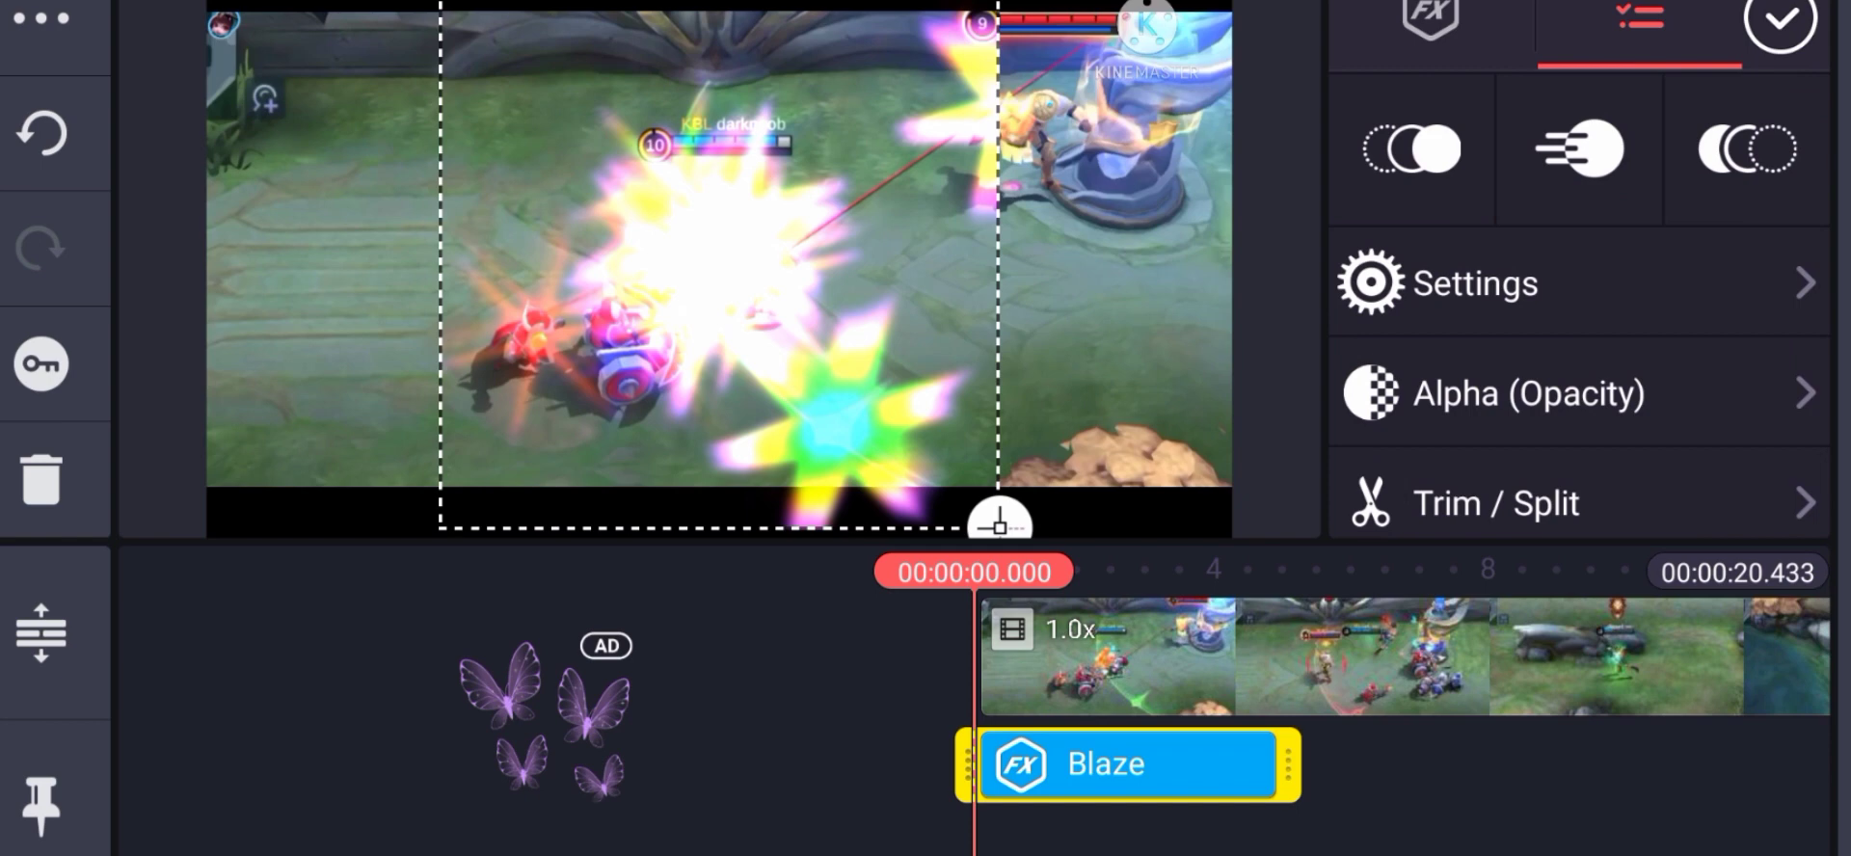
left_click(1473, 283)
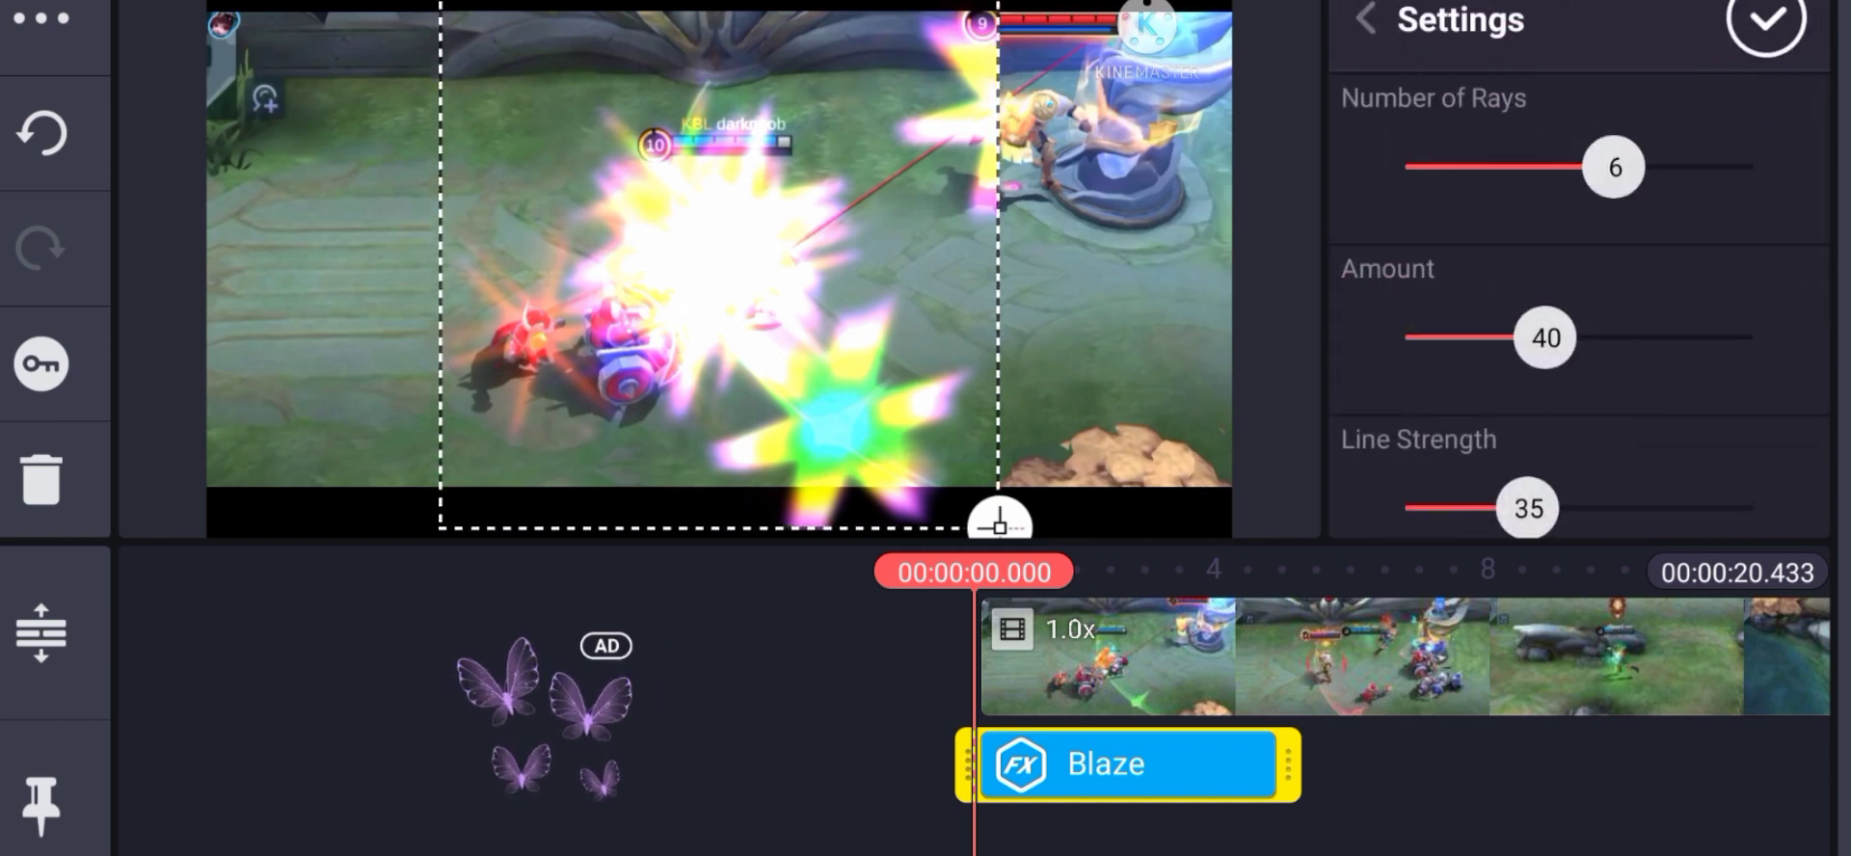
left_click_drag(1614, 166, 1716, 165)
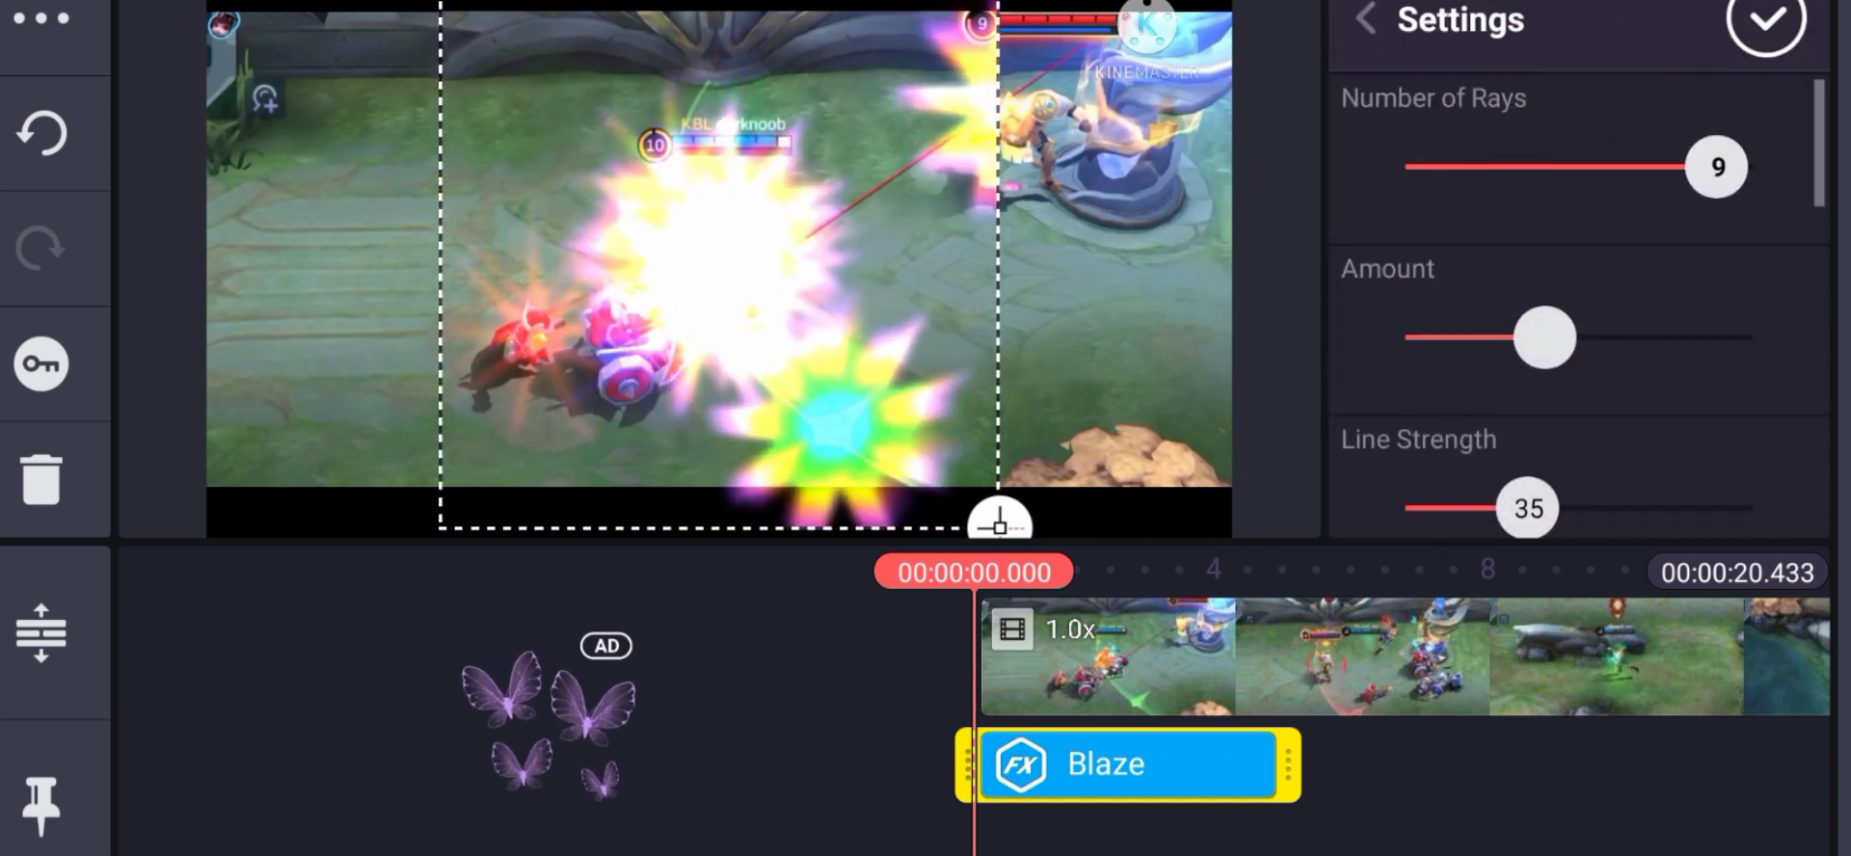
left_click_drag(1543, 337, 1595, 337)
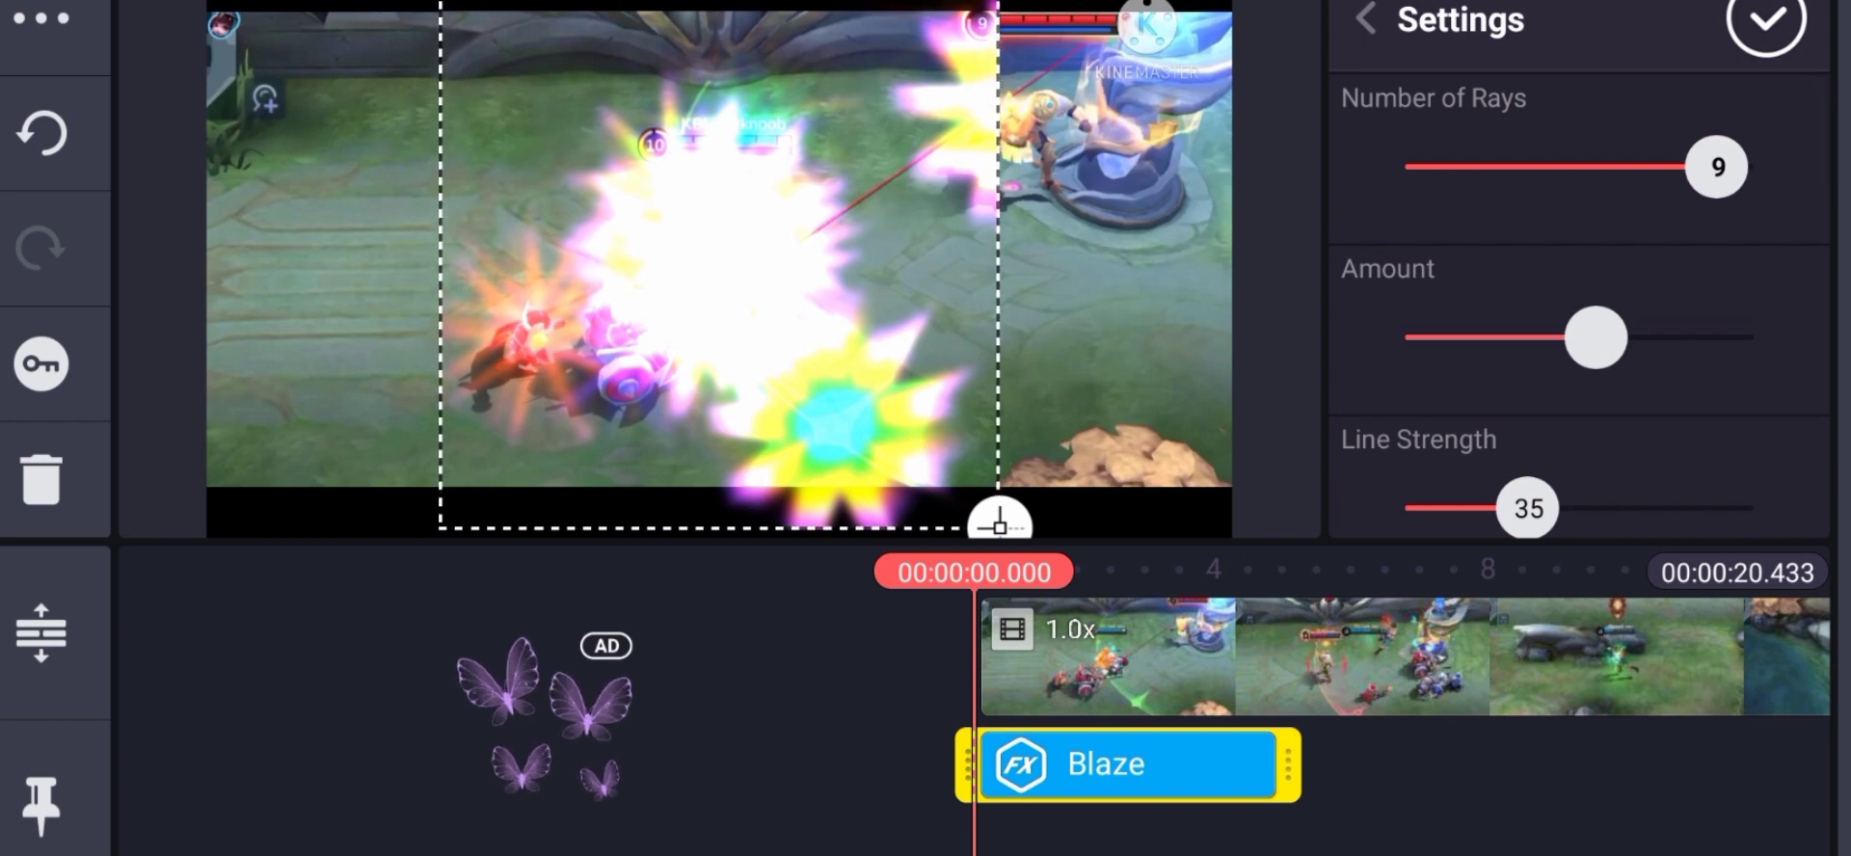
left_click_drag(1595, 339, 1597, 340)
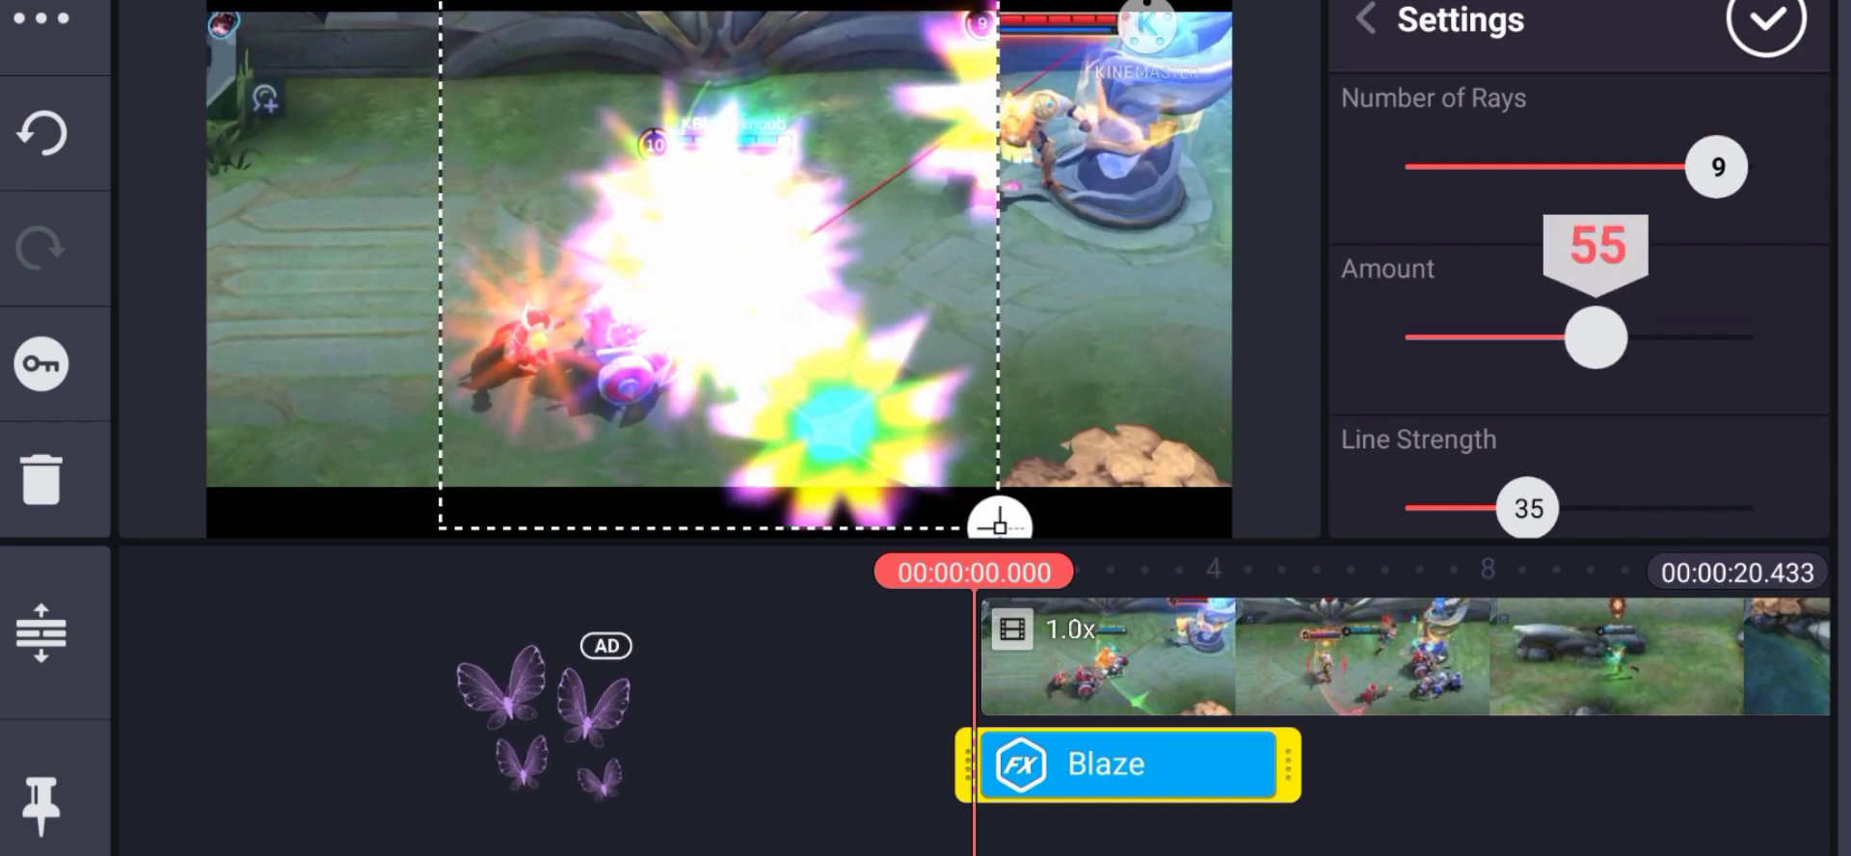
left_click_drag(1595, 340, 1587, 339)
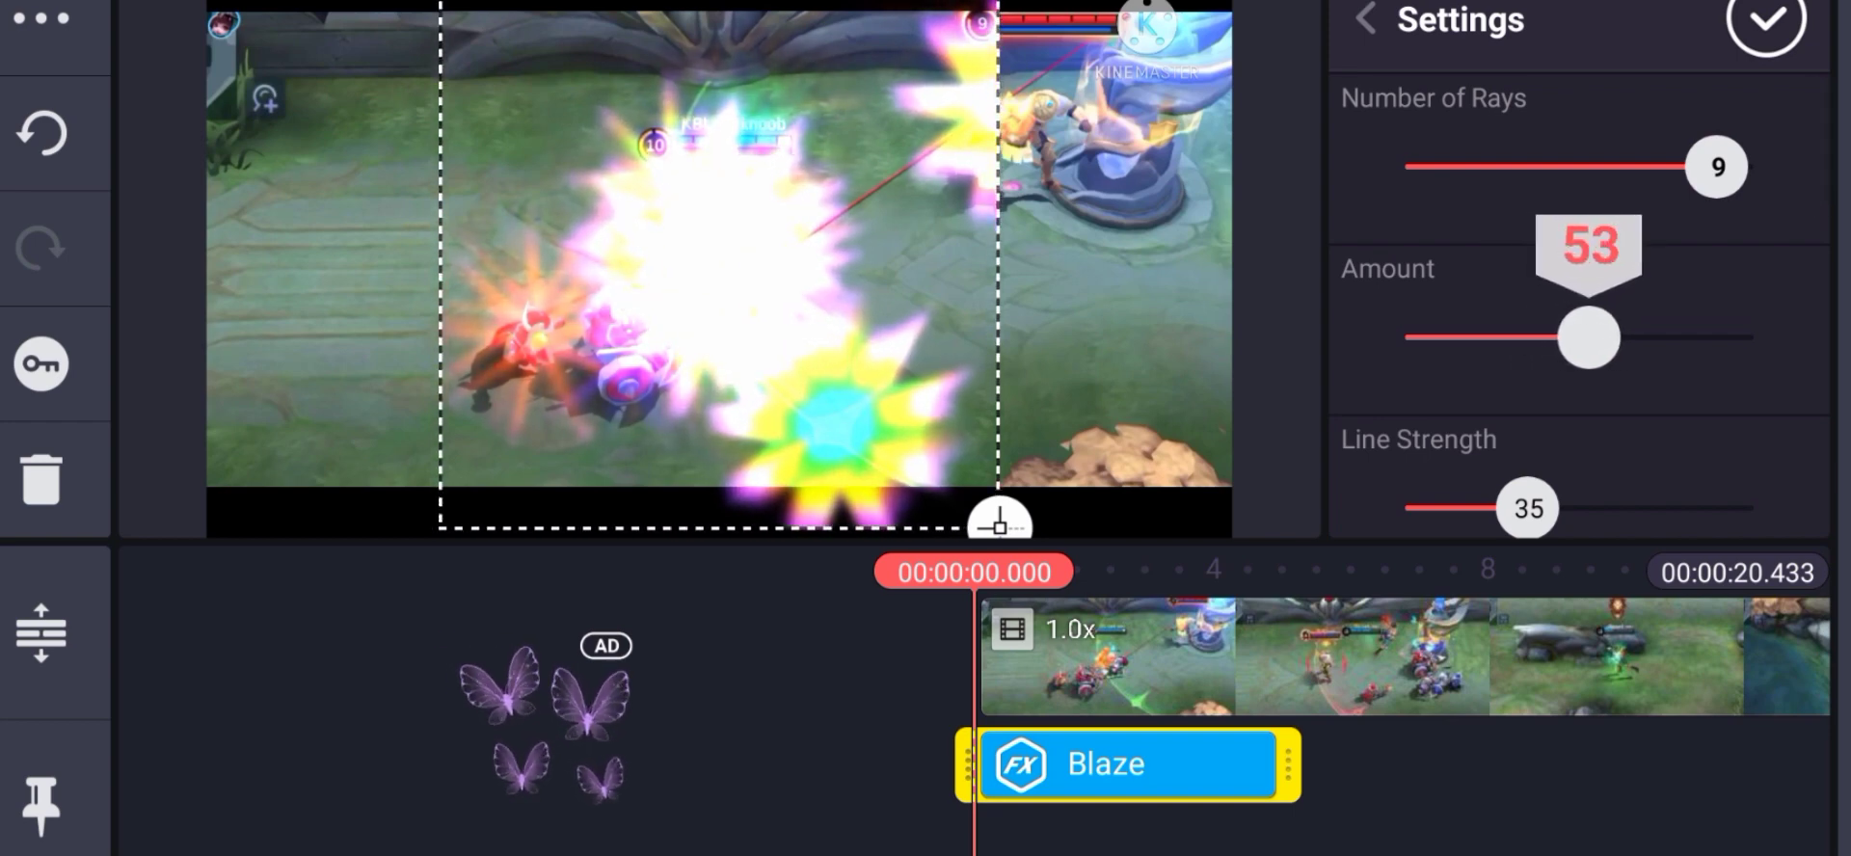
left_click_drag(1527, 507, 1508, 508)
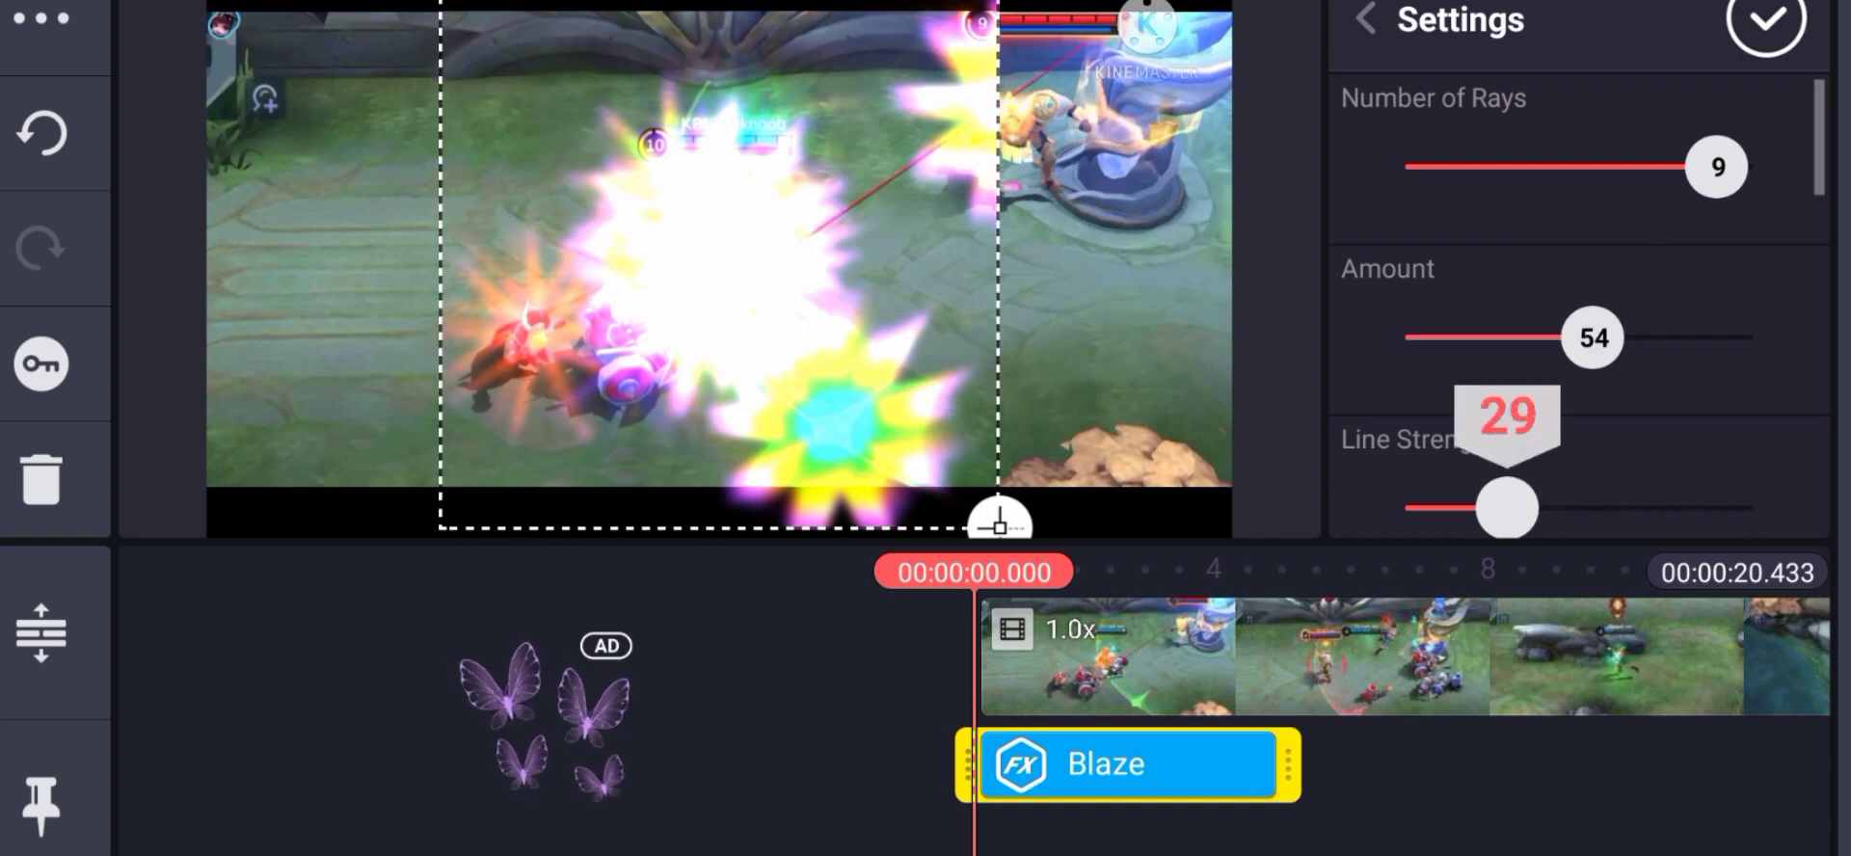
left_click_drag(1508, 507, 1434, 507)
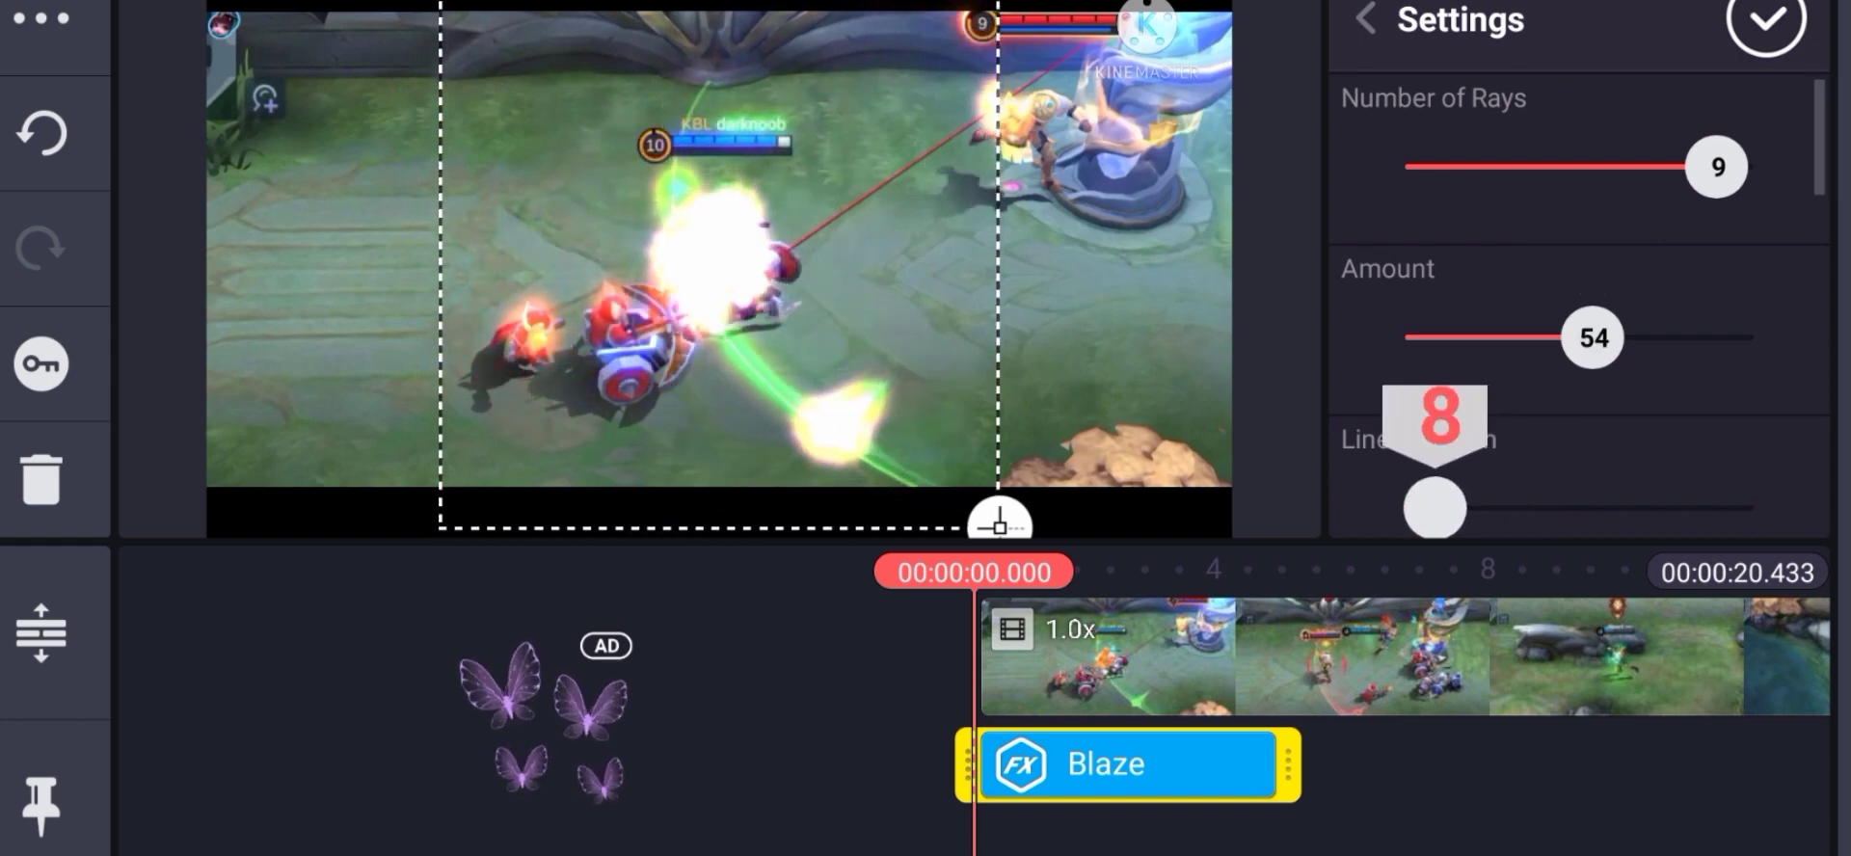
left_click_drag(1430, 508, 1460, 508)
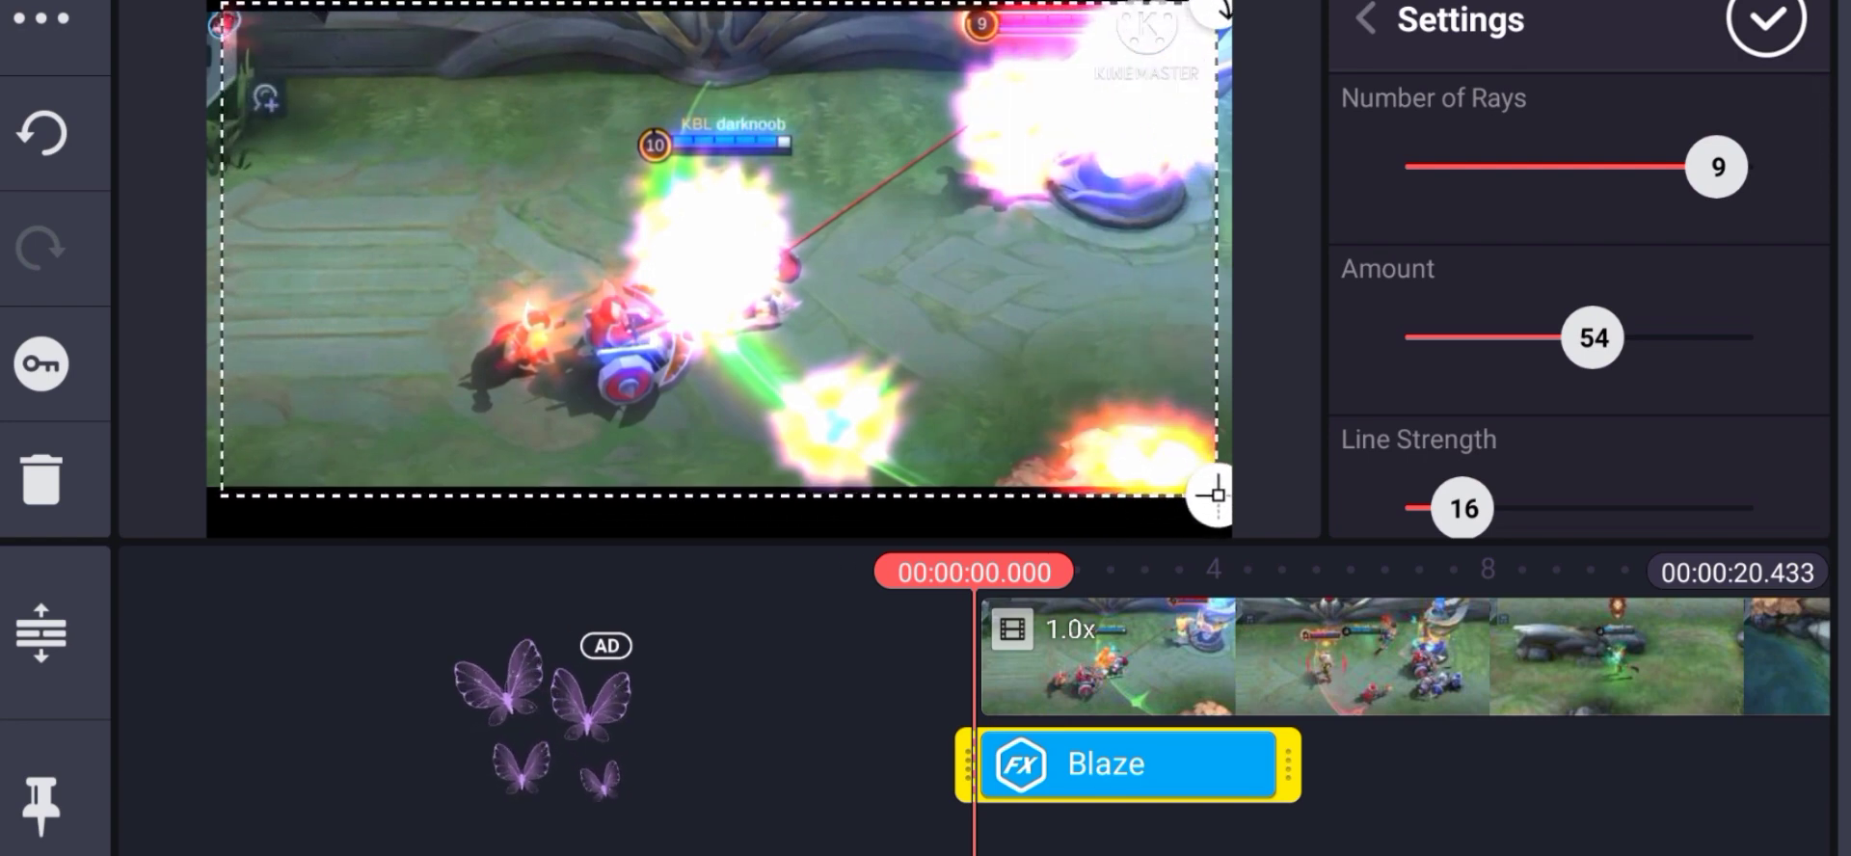
left_click(1759, 26)
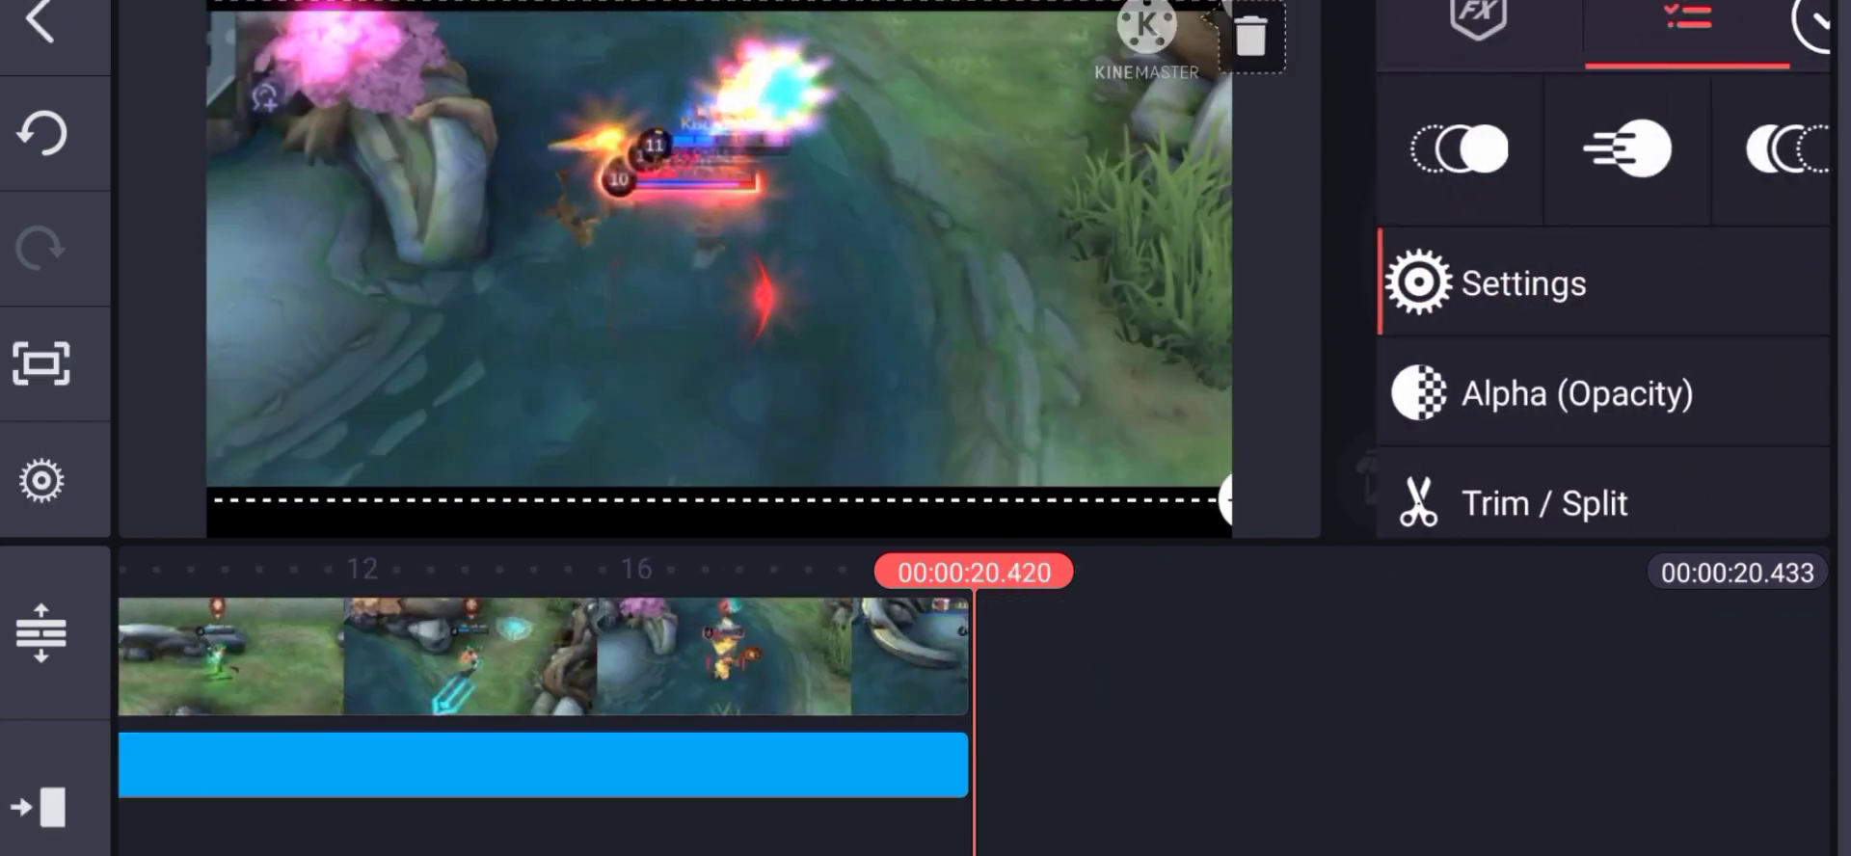
Step: Lower the Blaze layer's opacity through its Alpha control
left_click(1577, 393)
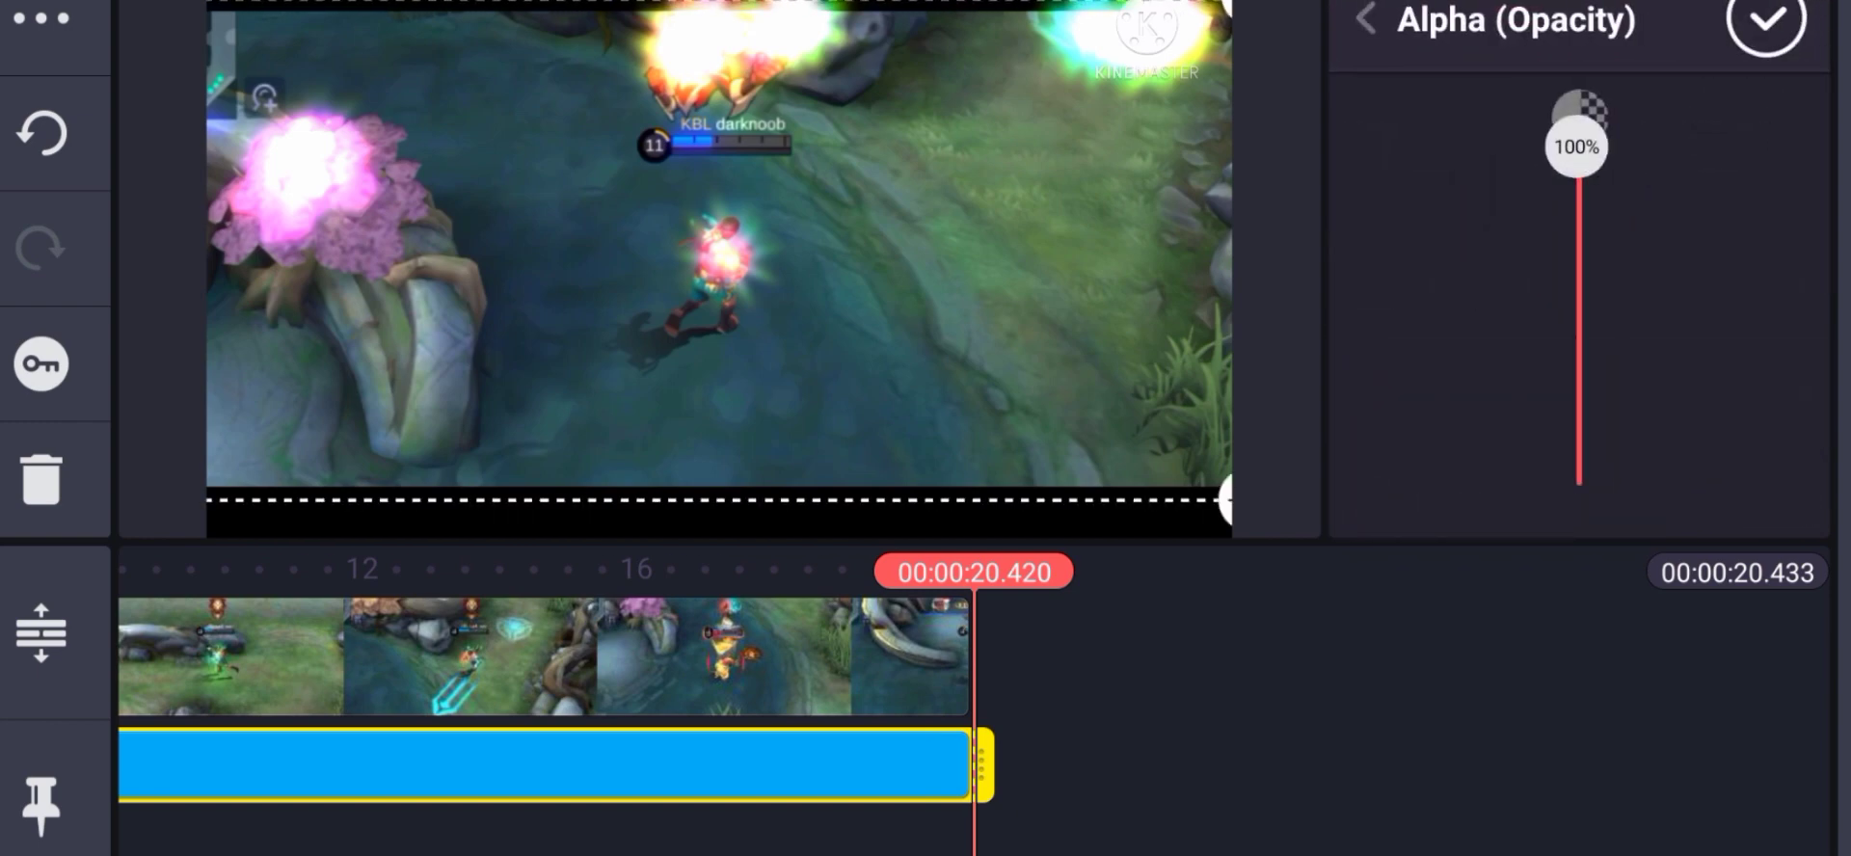
left_click_drag(1576, 149, 1576, 405)
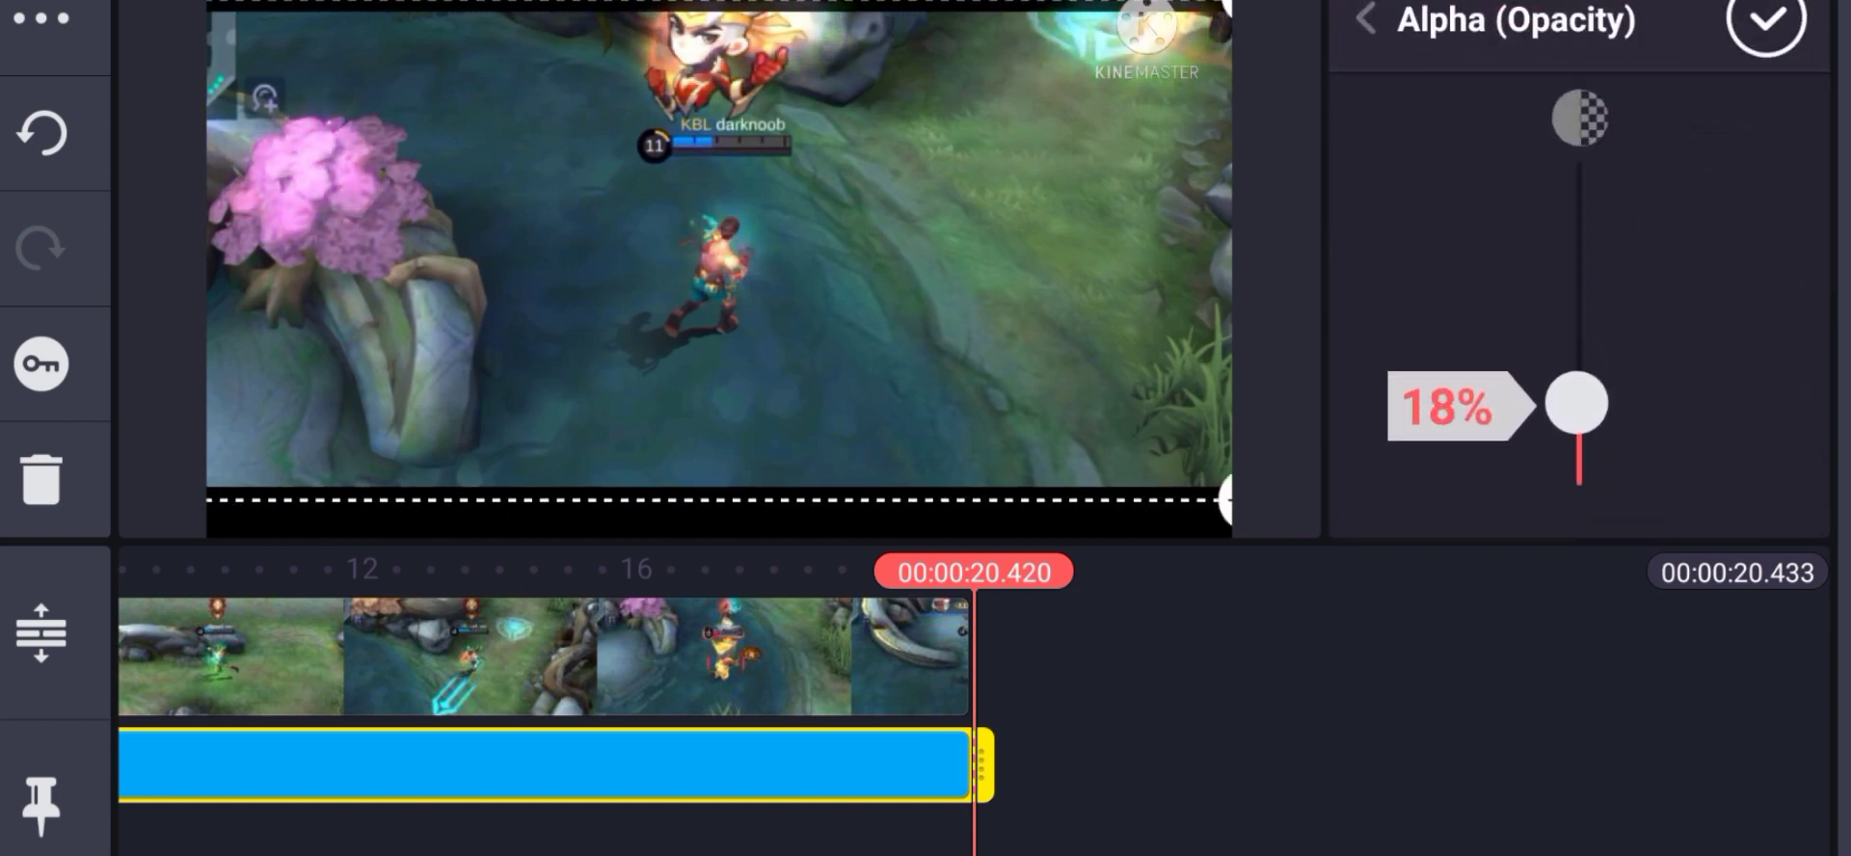
left_click_drag(1580, 403, 1580, 391)
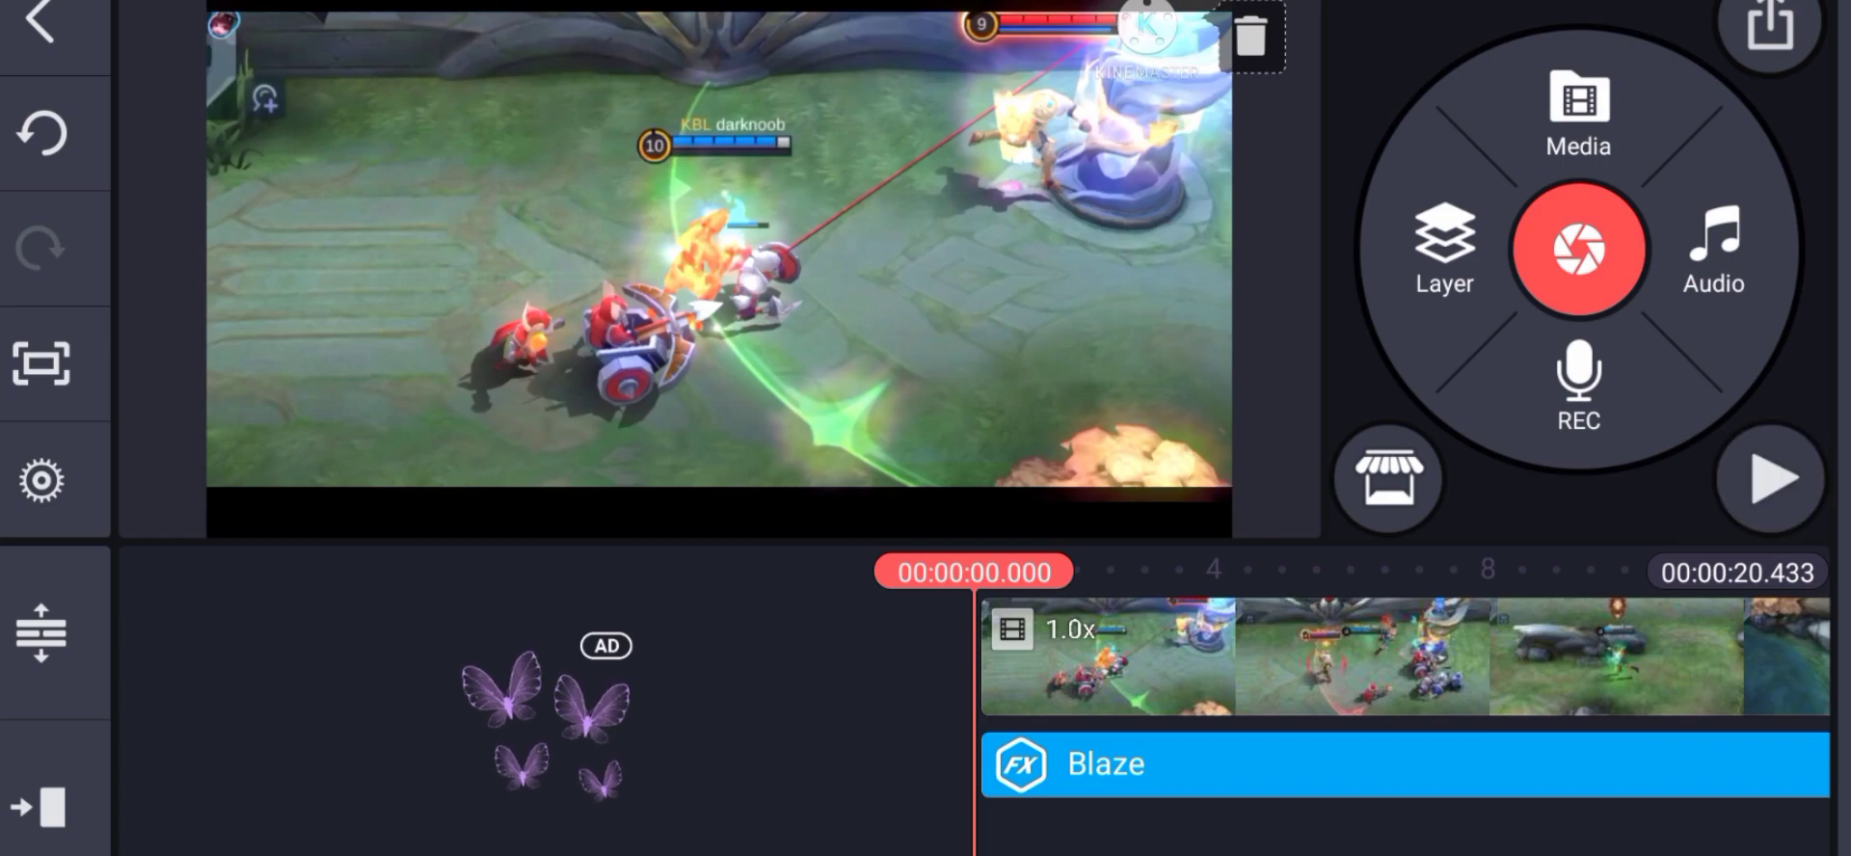
Step: Add a Solid Color layer with Overlay blending at about 40% opacity
left_click(1770, 484)
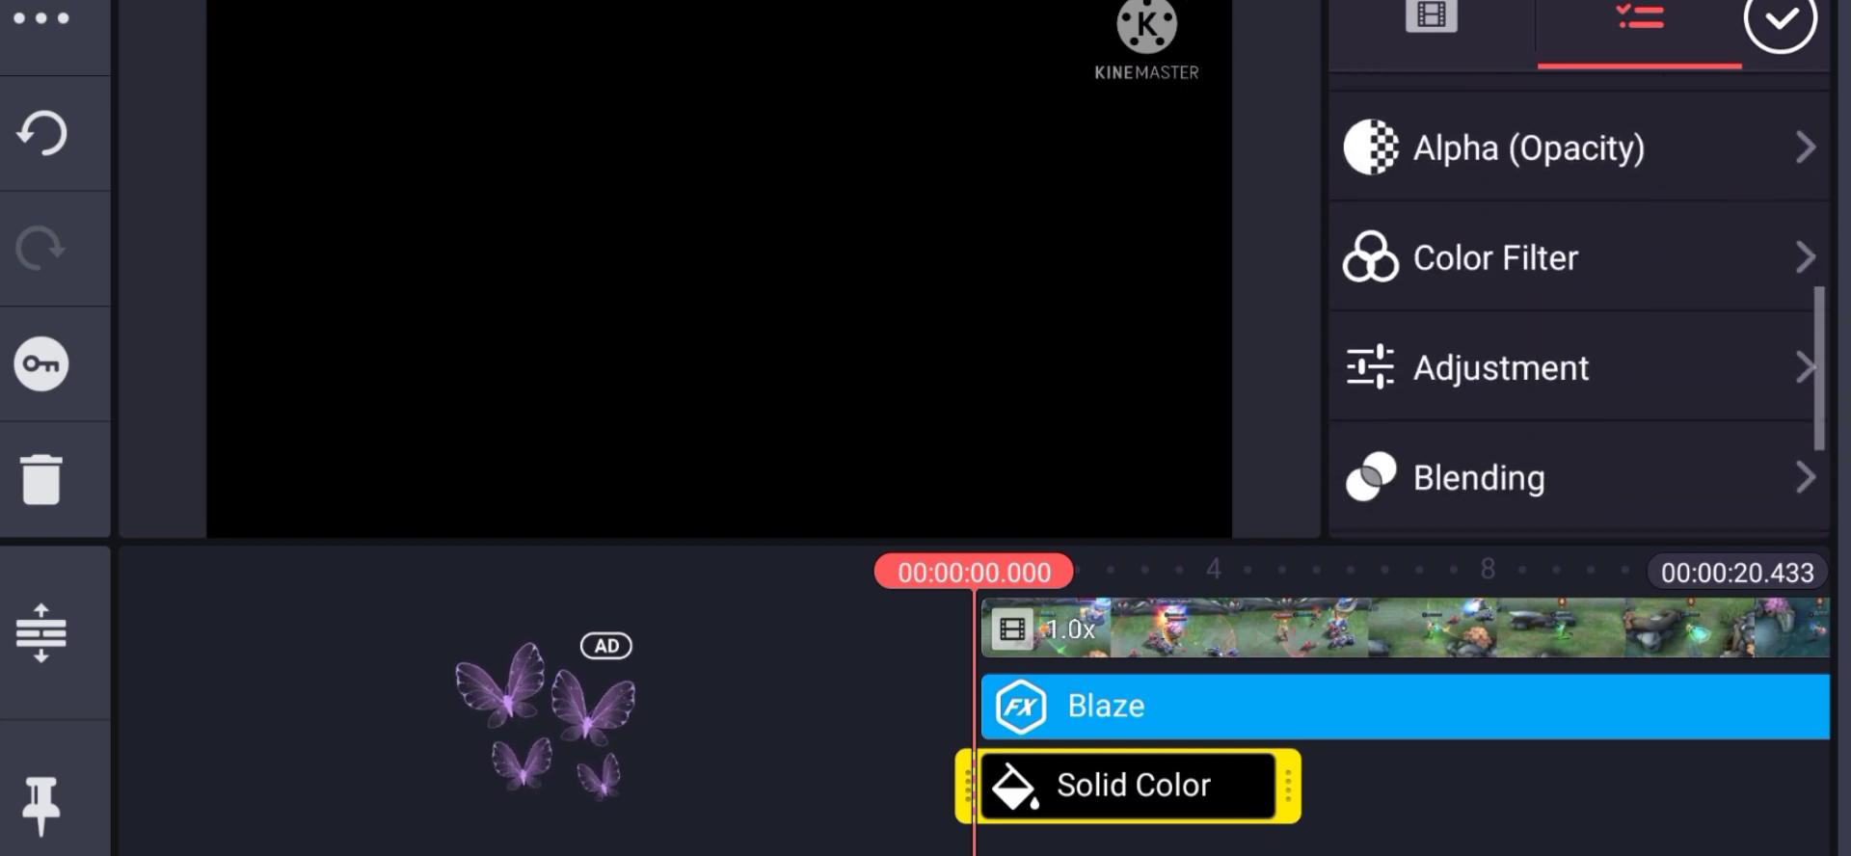
left_click(1477, 478)
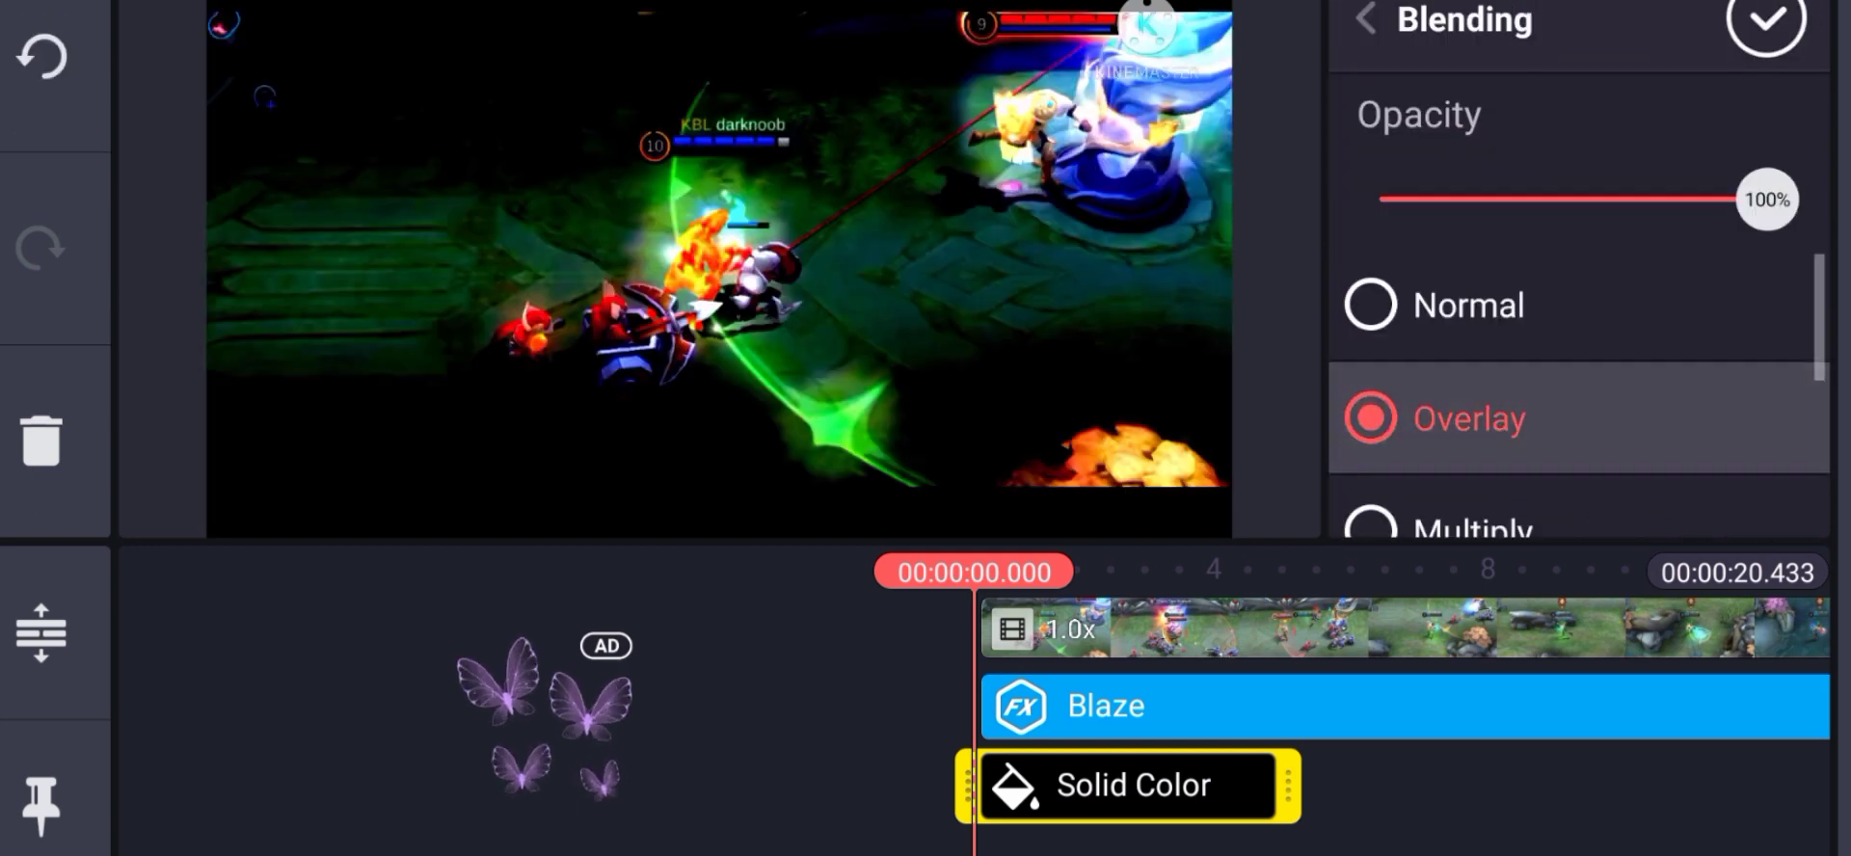
left_click_drag(1765, 198, 1537, 199)
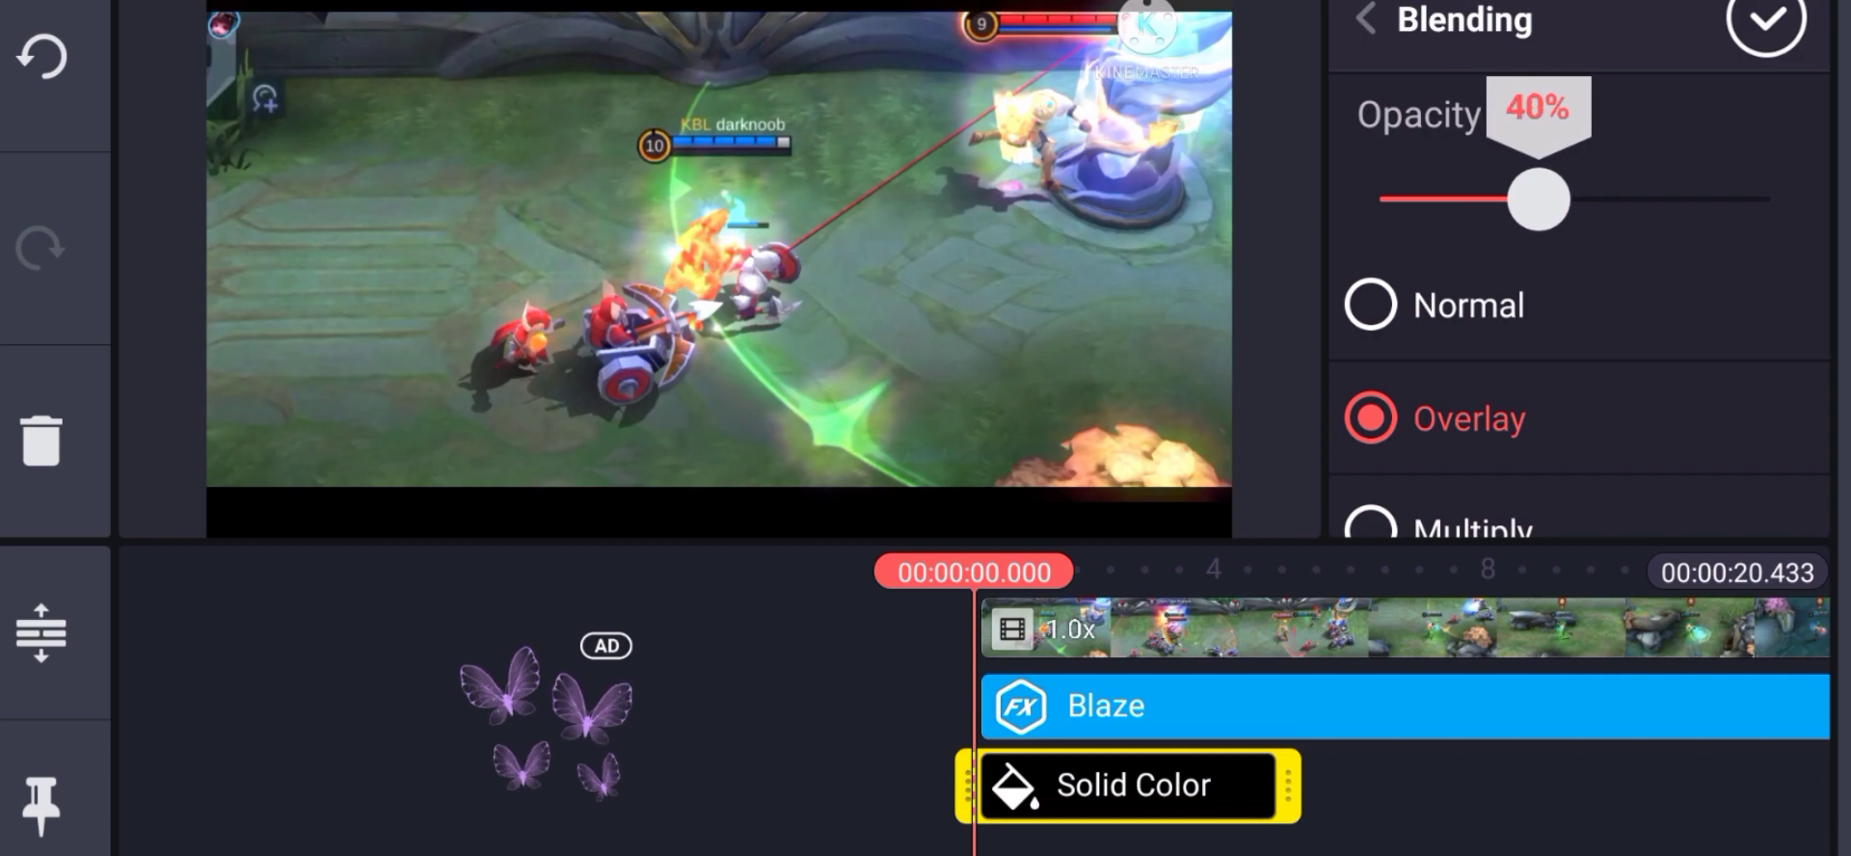